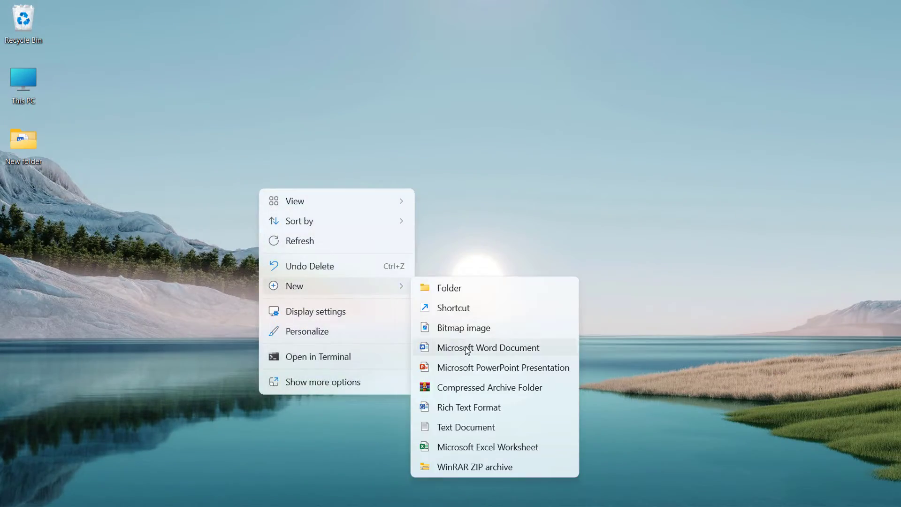
- Create a new PowerPoint presentation PPT.pptx on the desktop and open it
click(502, 367)
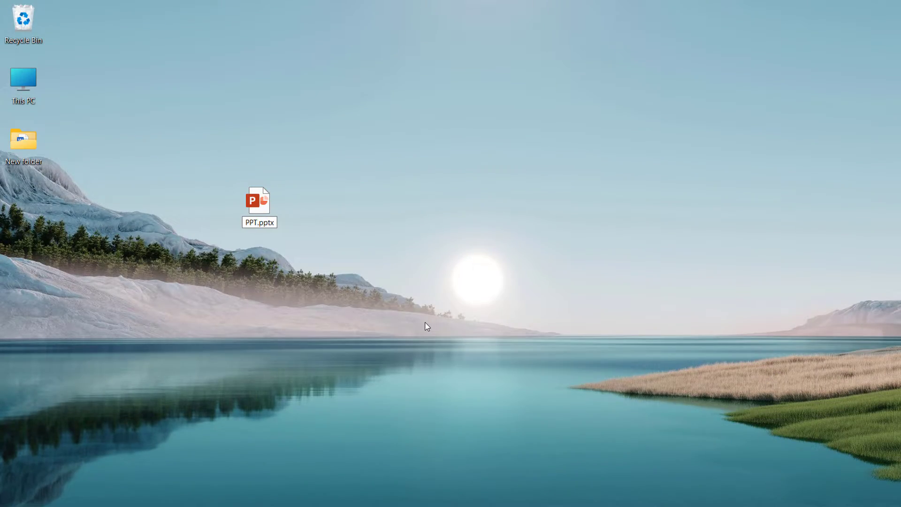
double_click(258, 200)
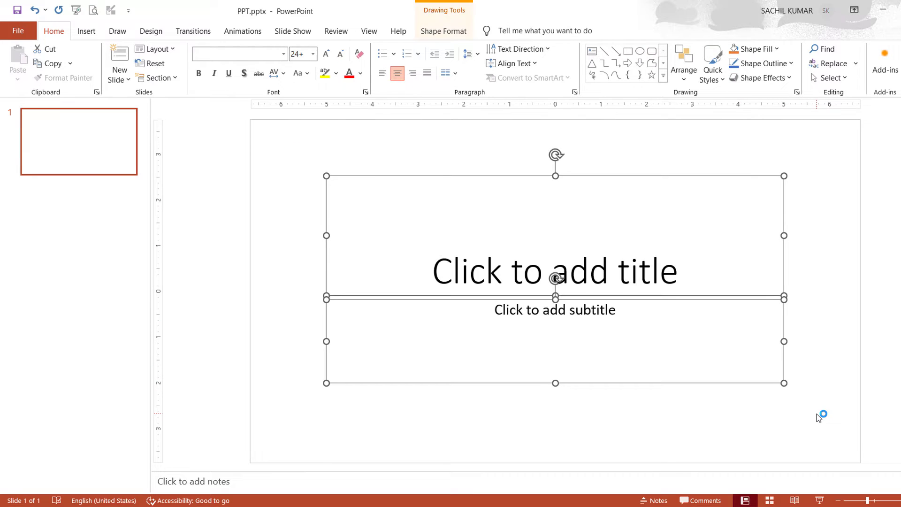
- Insert the snowy forest video from this PC onto the slide and pause its preview
click(86, 31)
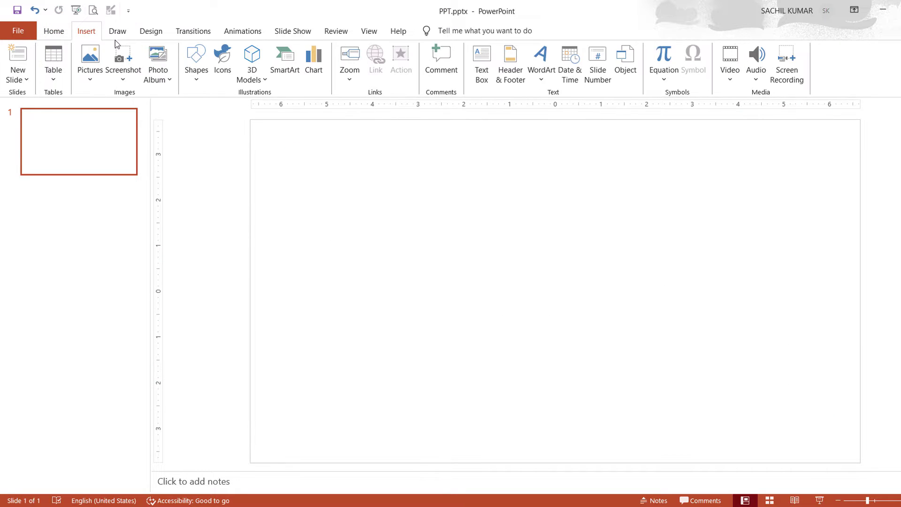
click(730, 61)
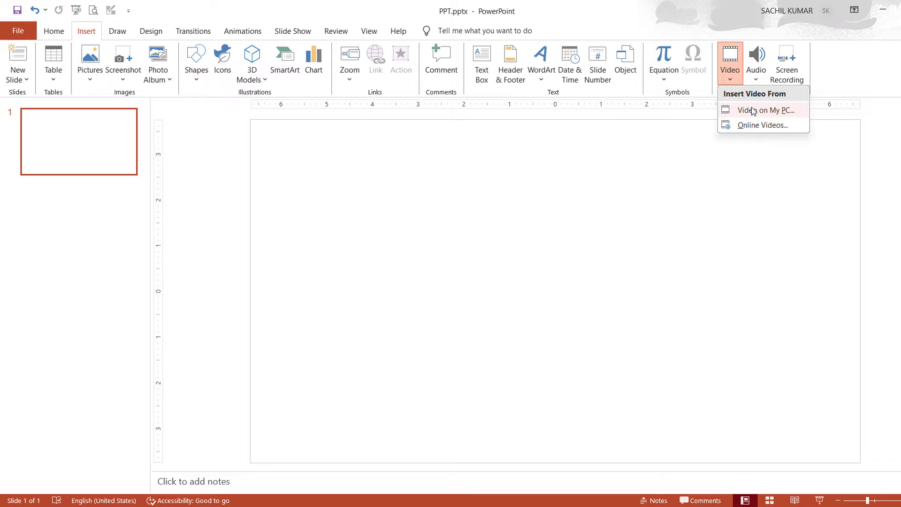
click(765, 110)
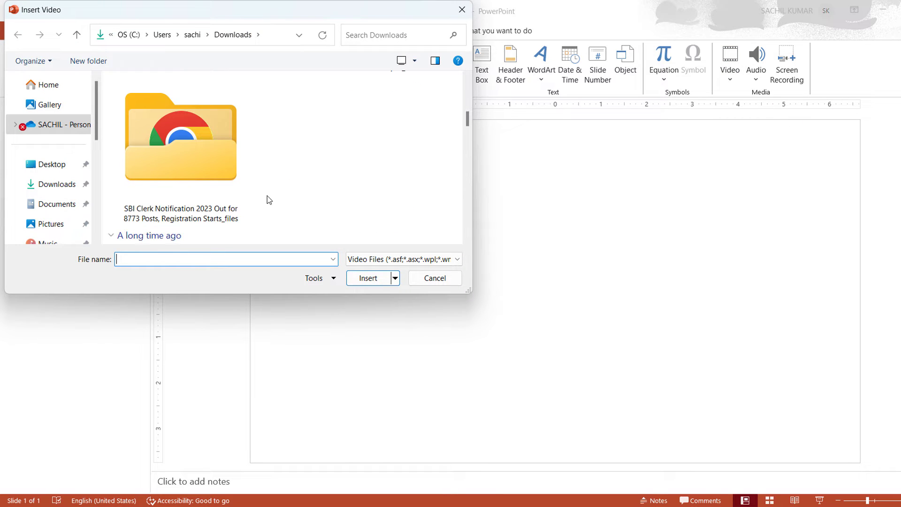
click(368, 278)
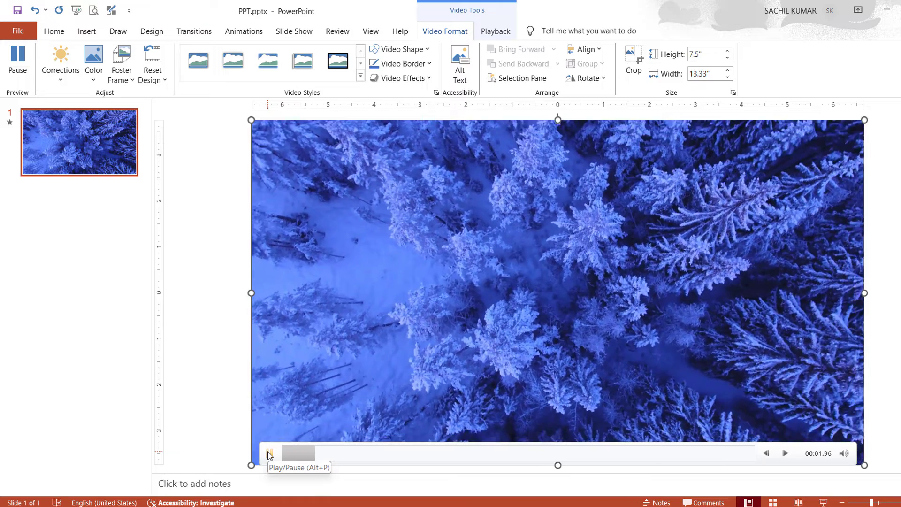
click(268, 453)
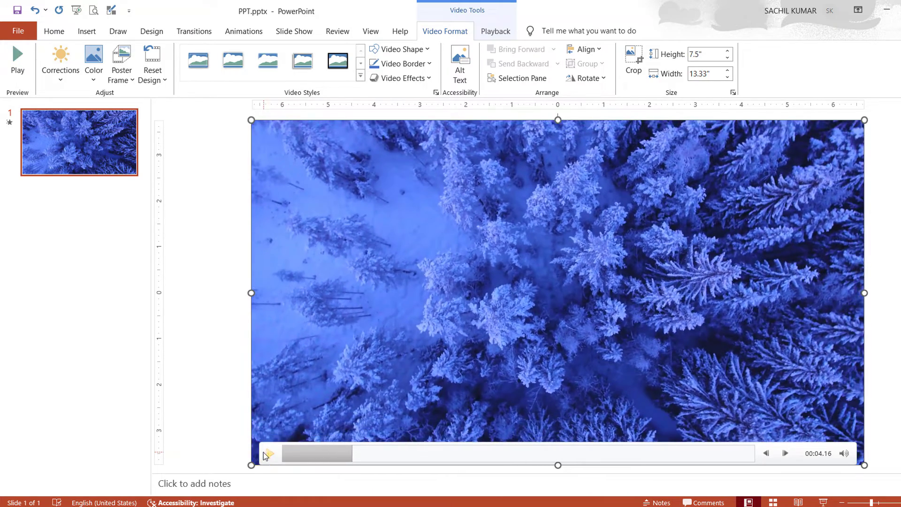
click(54, 31)
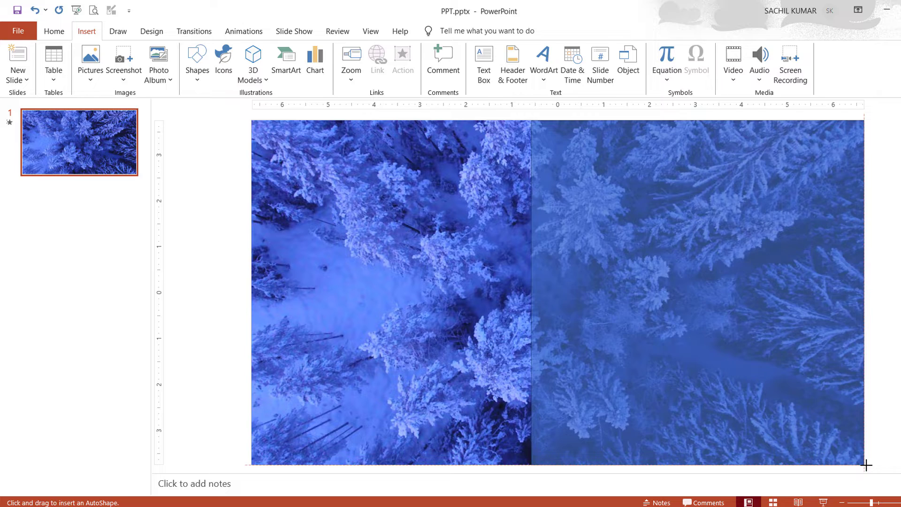
- Draw a rectangle over the video's right half, fill it white, and remove its outline
click(454, 48)
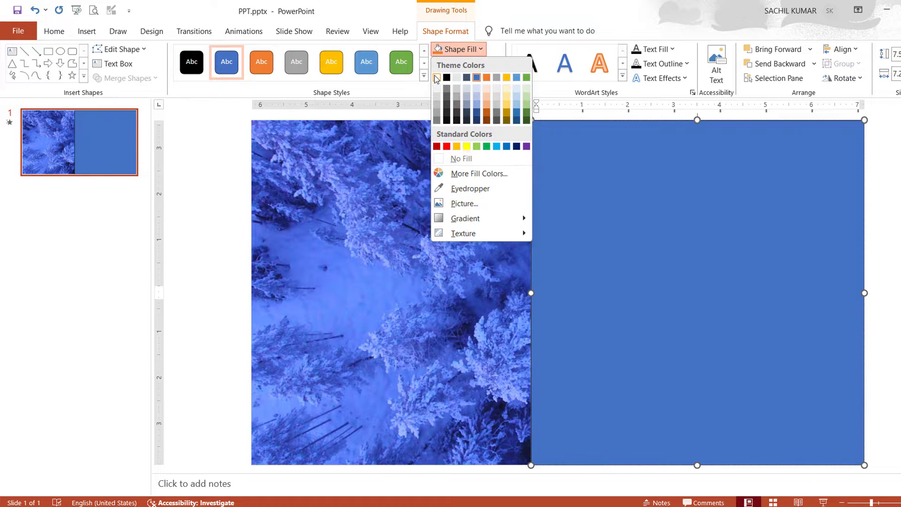
click(460, 158)
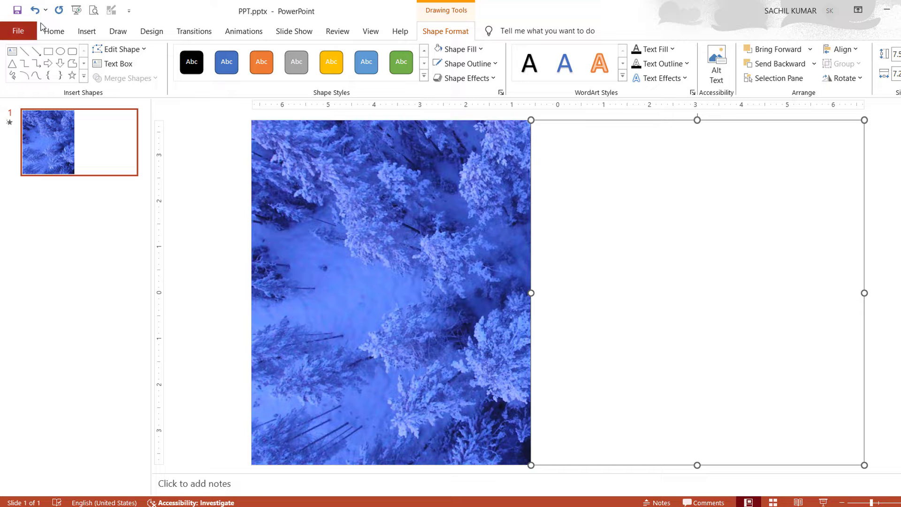
click(119, 48)
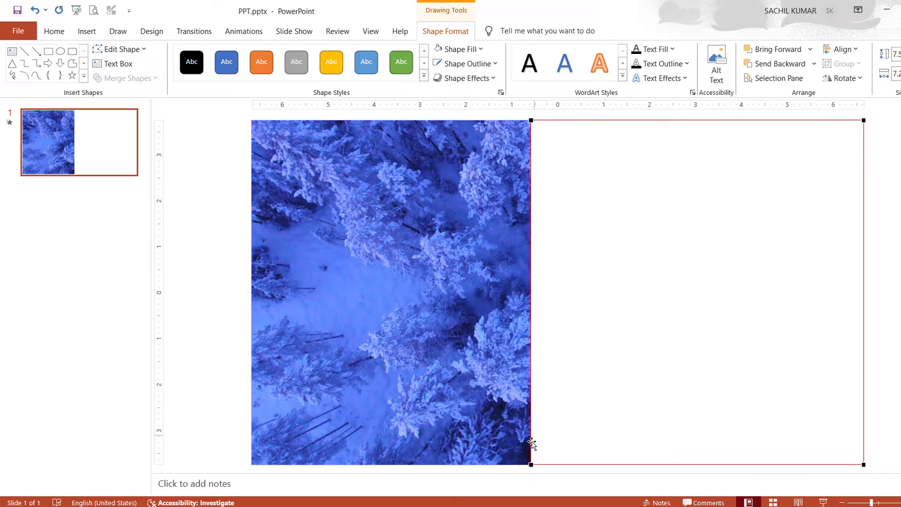
mouse_move(535, 476)
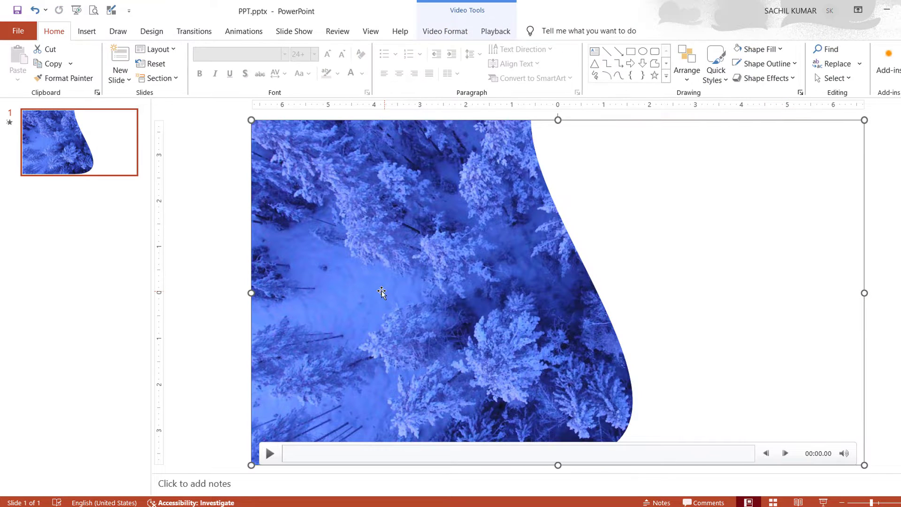
- Begin adding a text box for the FOREST lettering
click(87, 31)
text(FOREST)
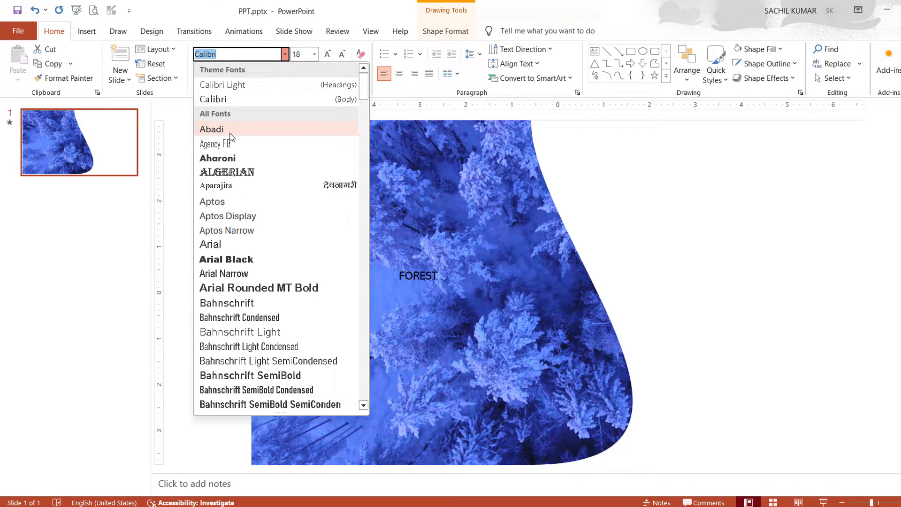
- Set the FOREST text in bold Aharoni font and color it white
click(217, 158)
text(150)
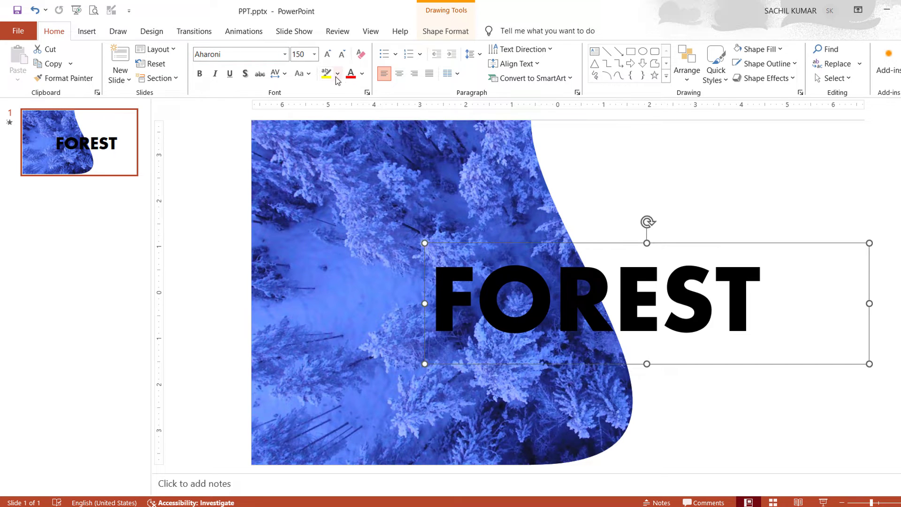
click(350, 73)
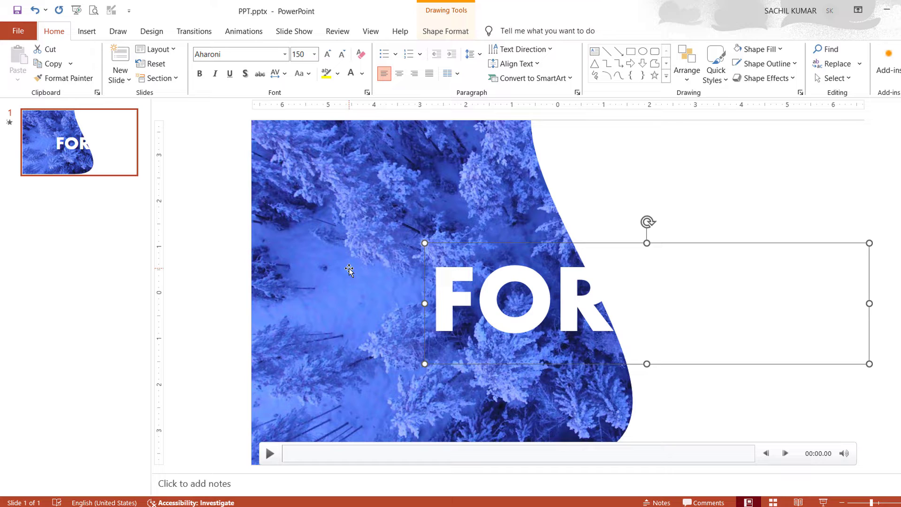
mouse_move(622, 170)
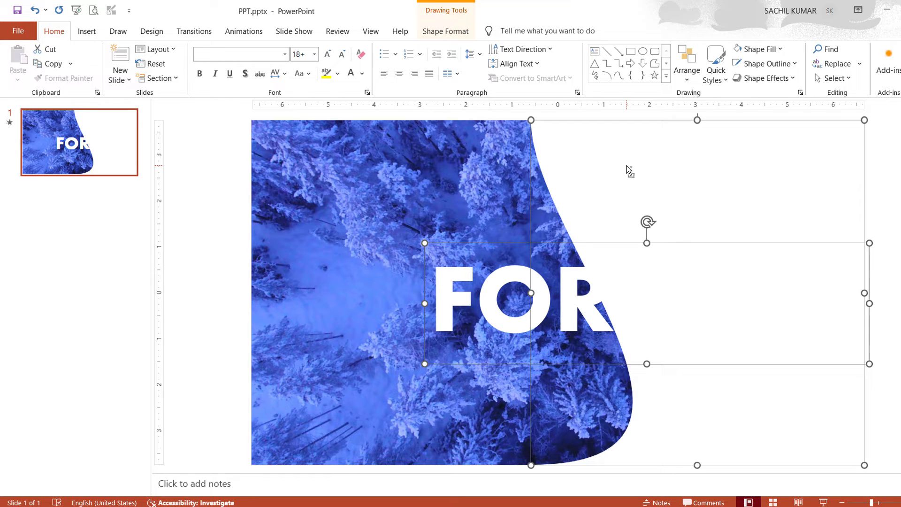
mouse_move(627, 169)
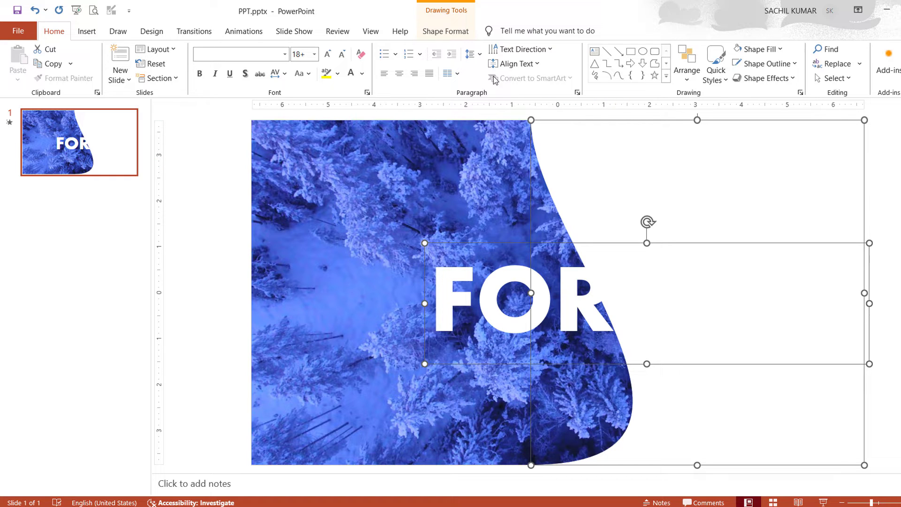
- Combine FOREST with the white curved shape using Merge Shapes, then start the slideshow
click(446, 31)
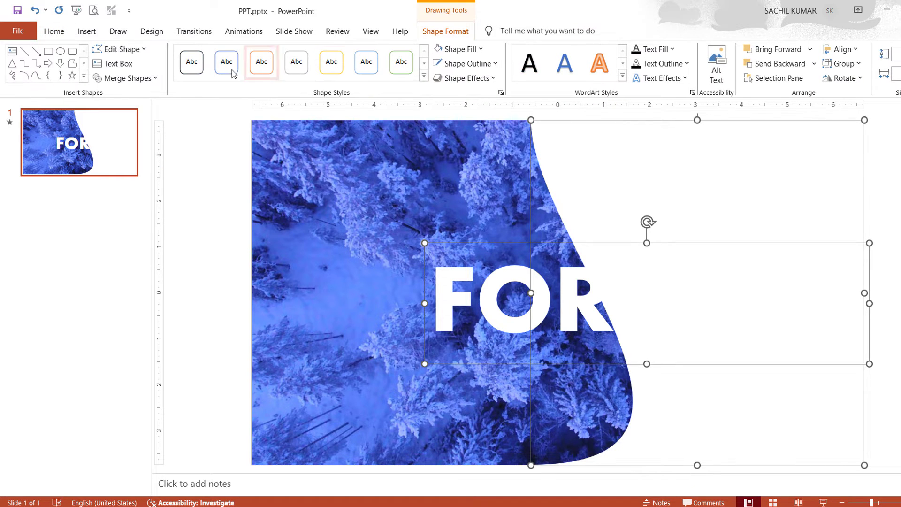
click(124, 78)
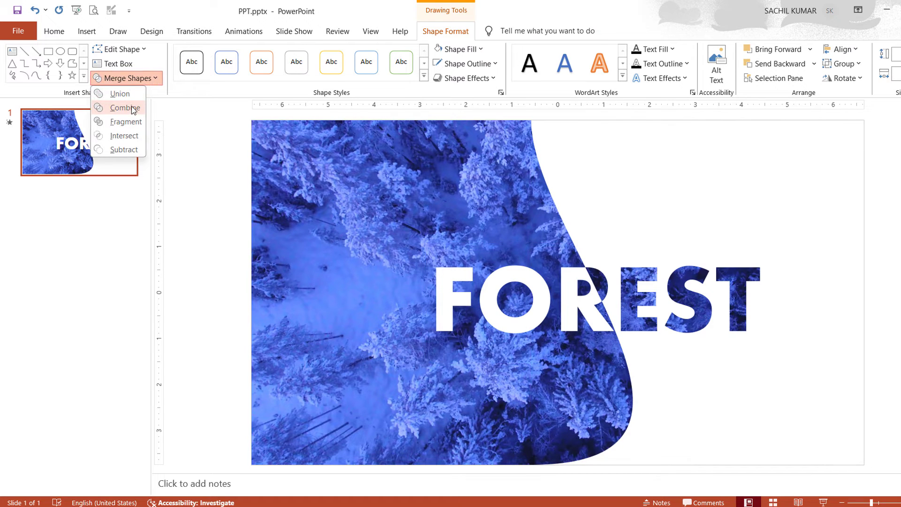
click(124, 108)
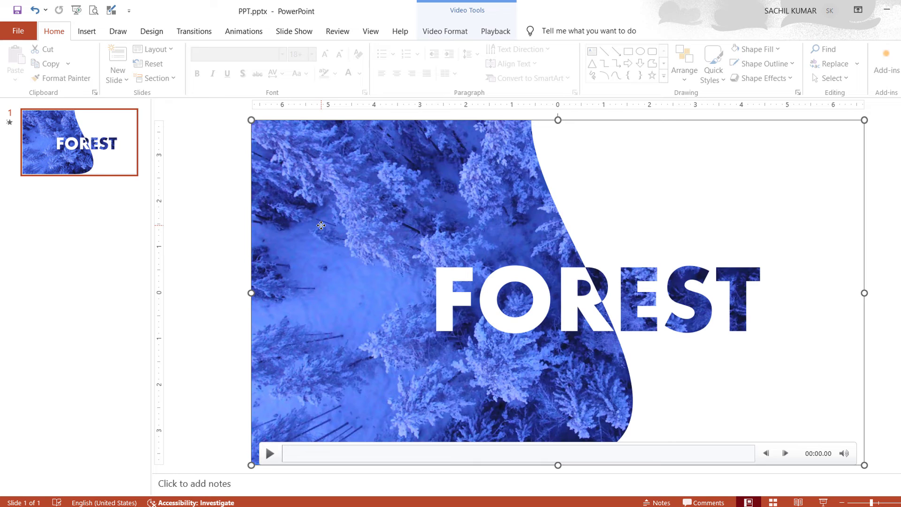
mouse_move(369, 362)
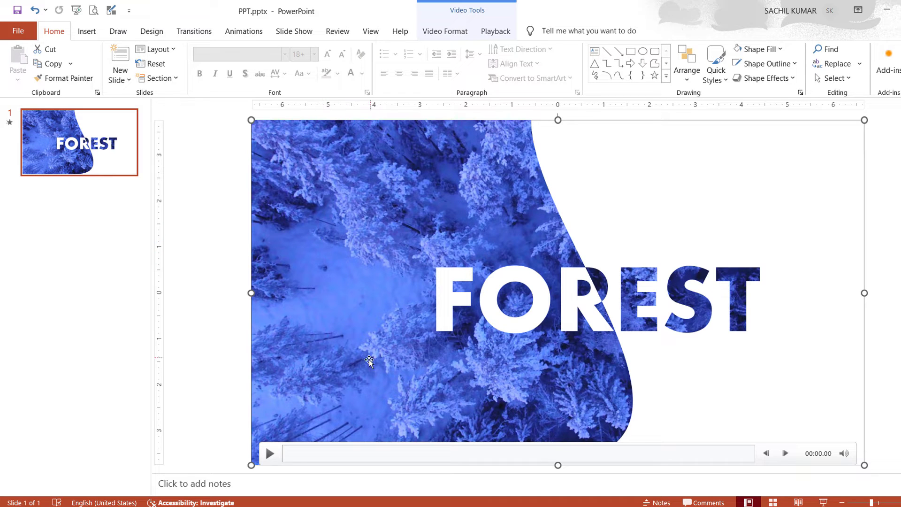
click(270, 453)
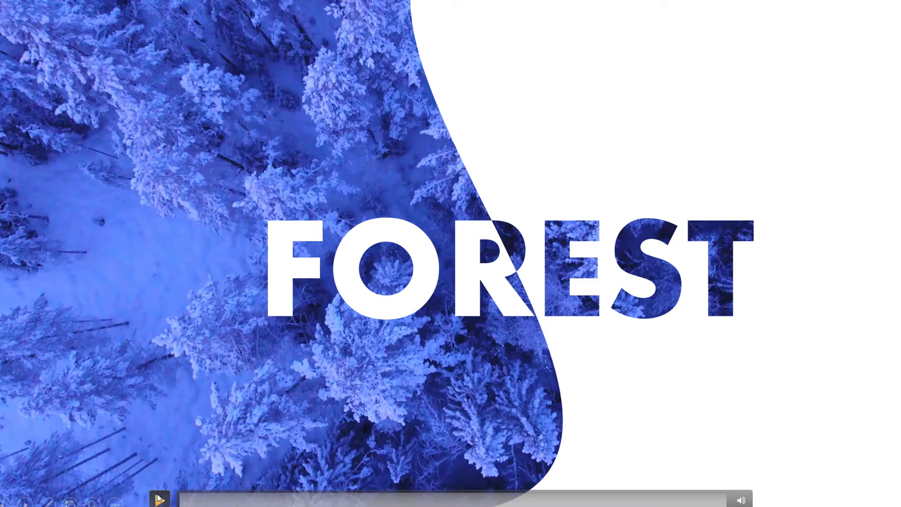
- Play the forest video during the full-screen slideshow
click(159, 500)
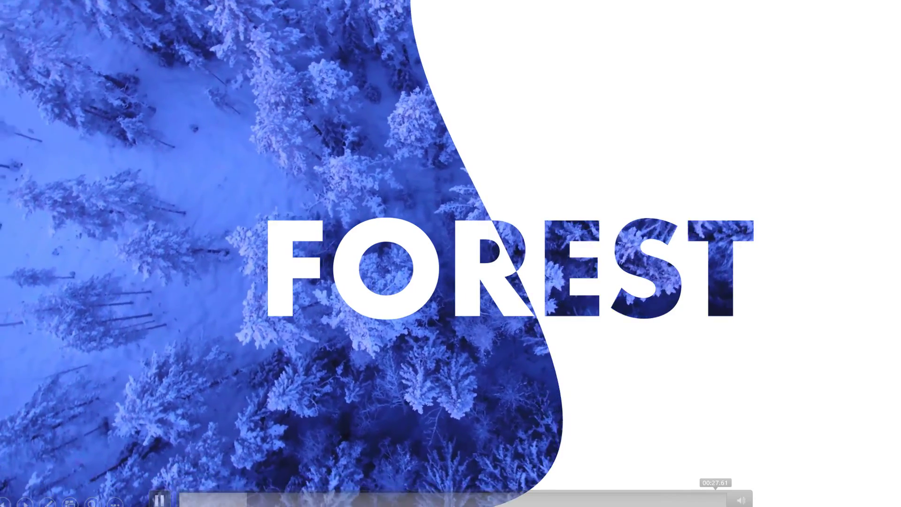